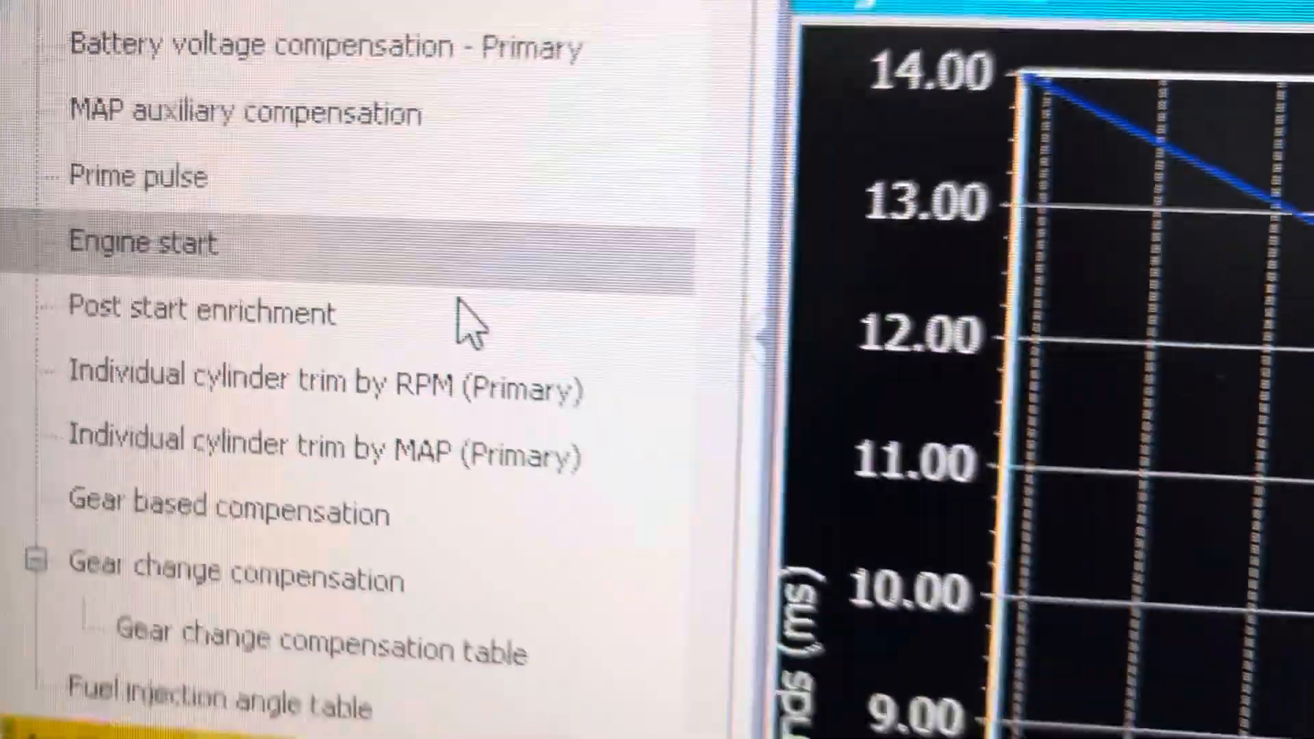
Step: Open Engine setup to view the 4-cylinder, 13000 RPM configuration with 800 RPM engine start
click(143, 242)
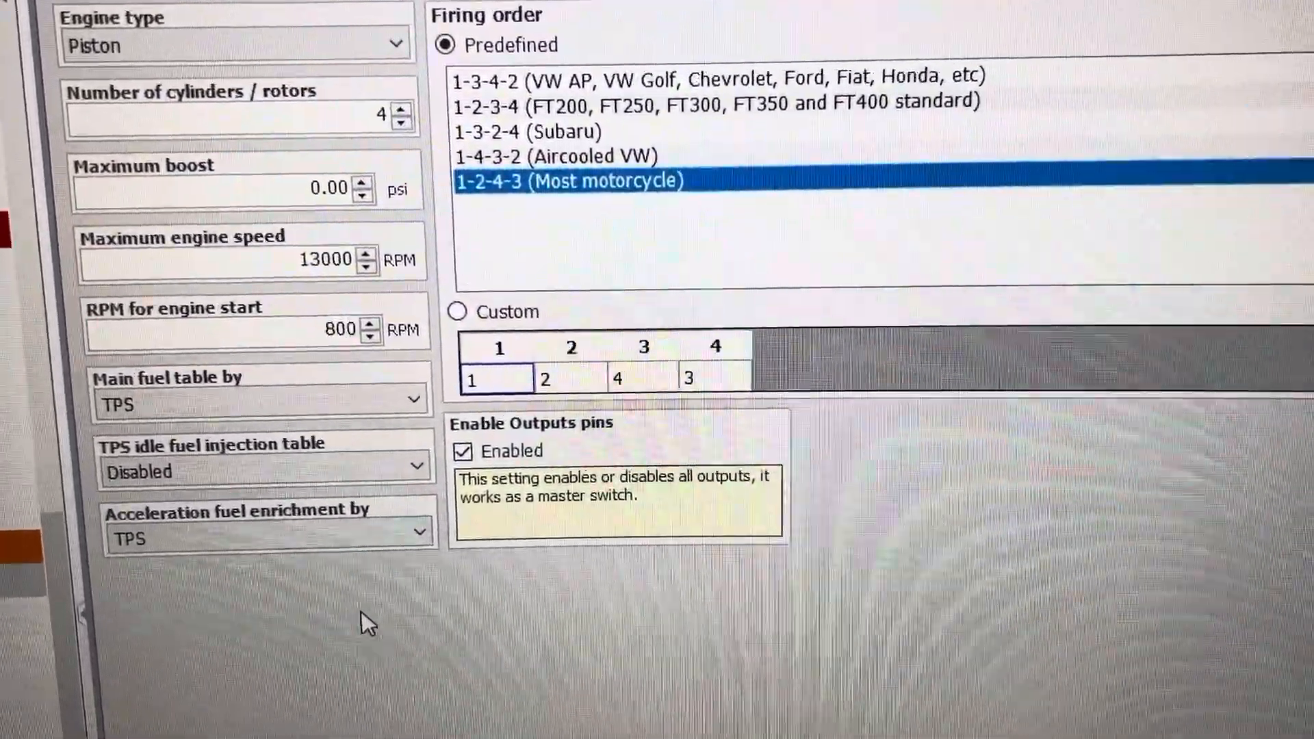
Step: Scroll down to reach the TPS vs RPM main fuel injection time table
scroll(down, 3)
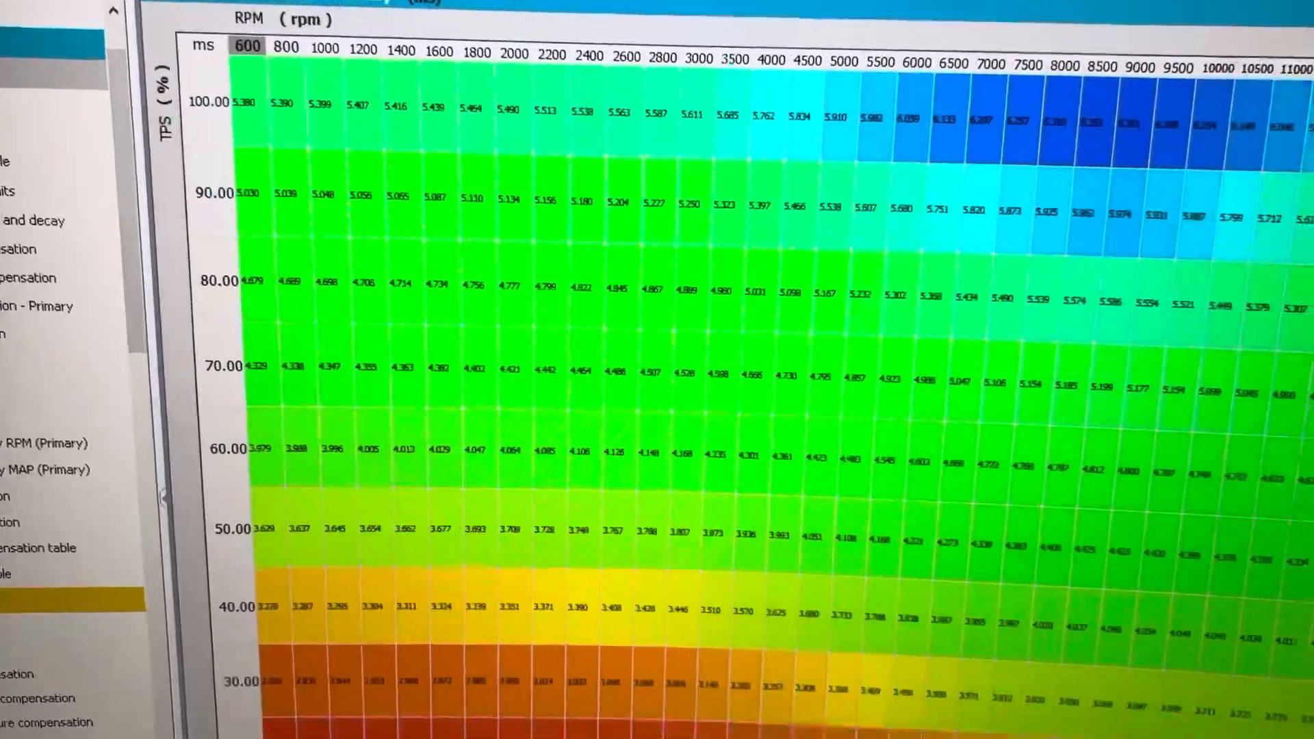
Step: Scroll back through Engine setup to the 800 RPM engine start field
scroll(down, 3)
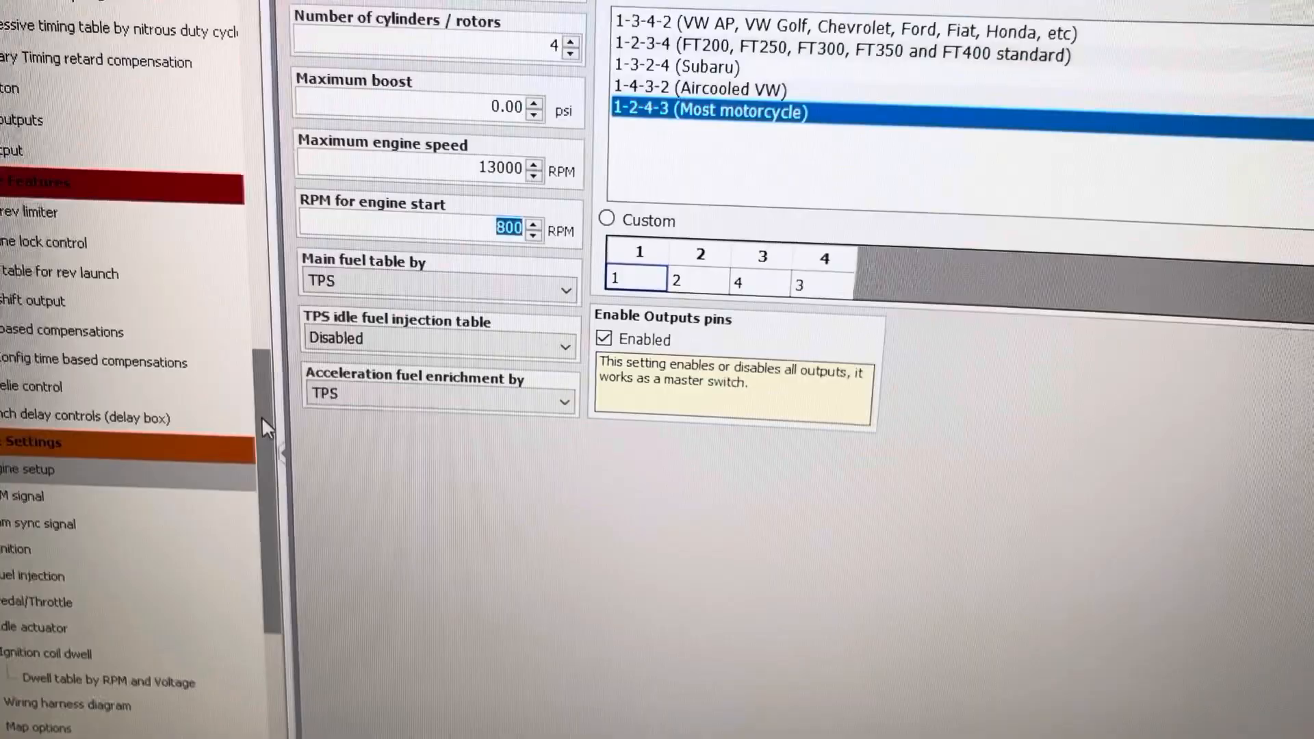
scroll(down, 3)
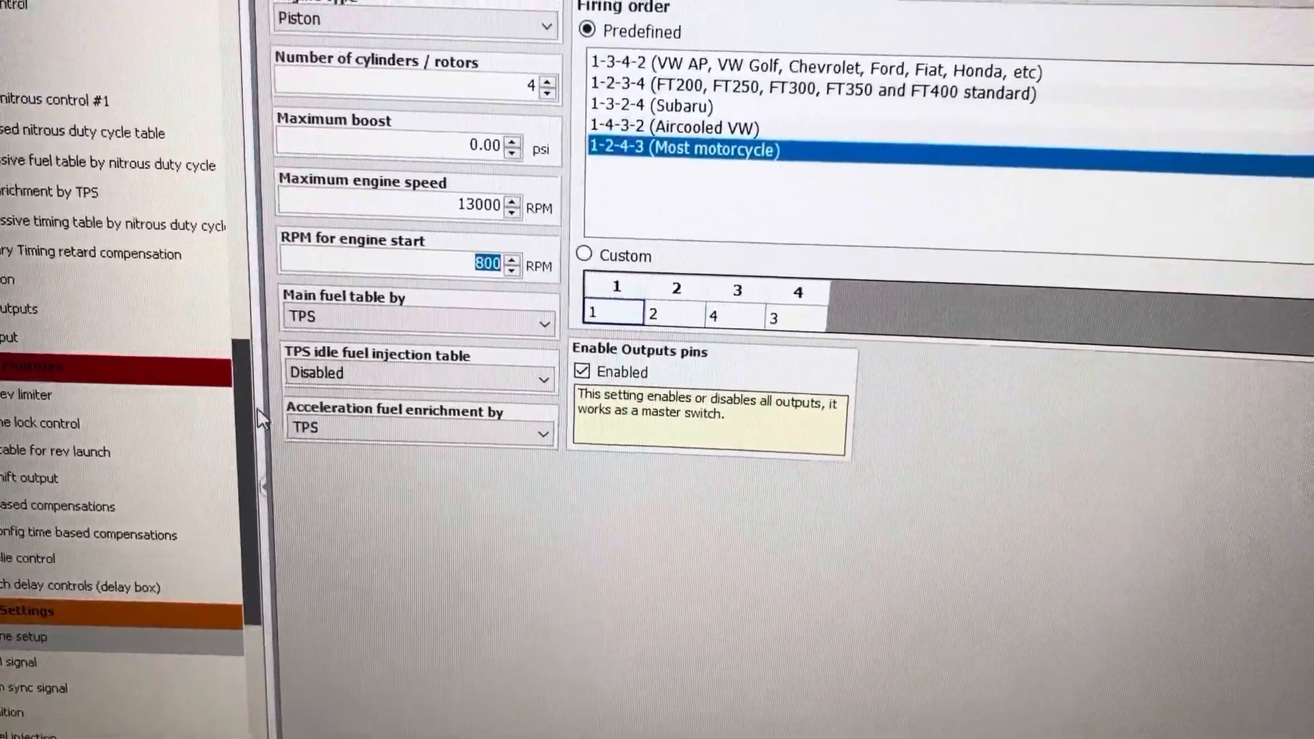